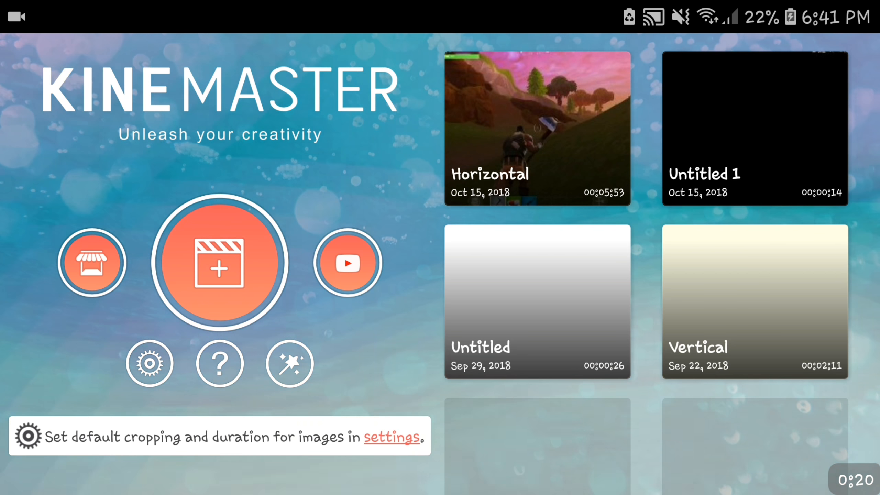
# - Start a new empty KineMaster project from the home screen
pyautogui.click(219, 262)
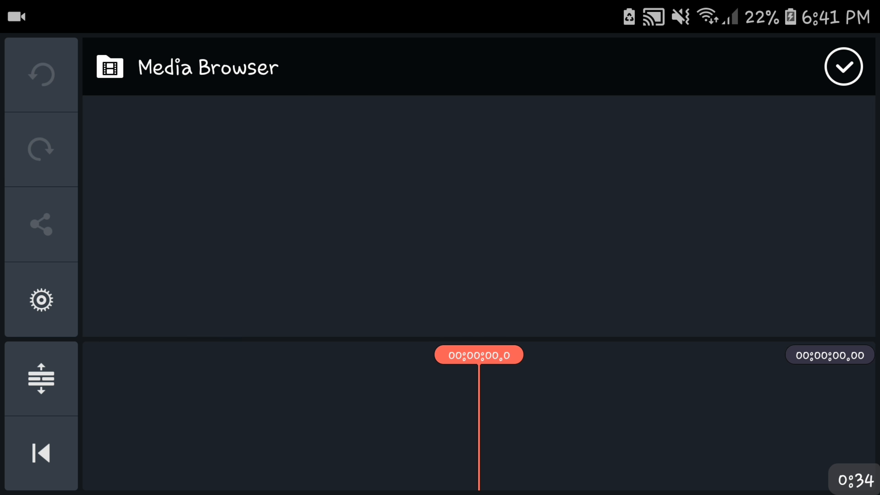
# - Add the textured 002.jpg from Backgrounds as an image layer over the white clip
pyautogui.click(844, 67)
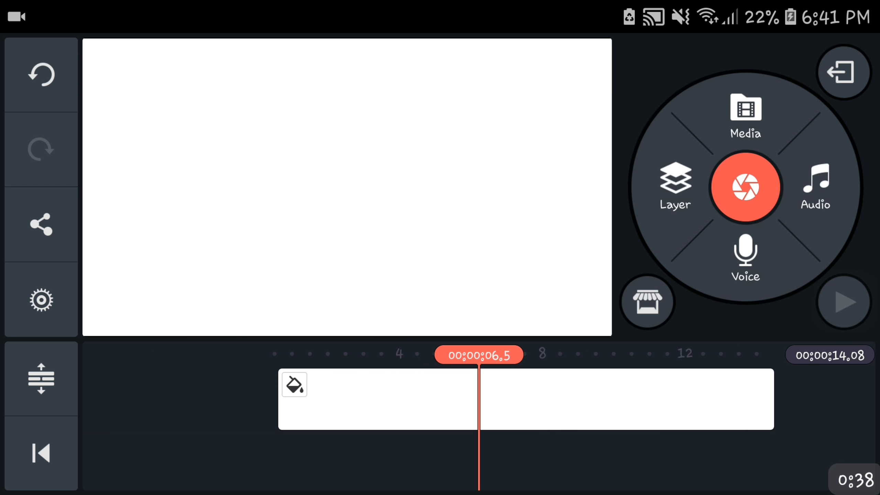
pyautogui.click(674, 186)
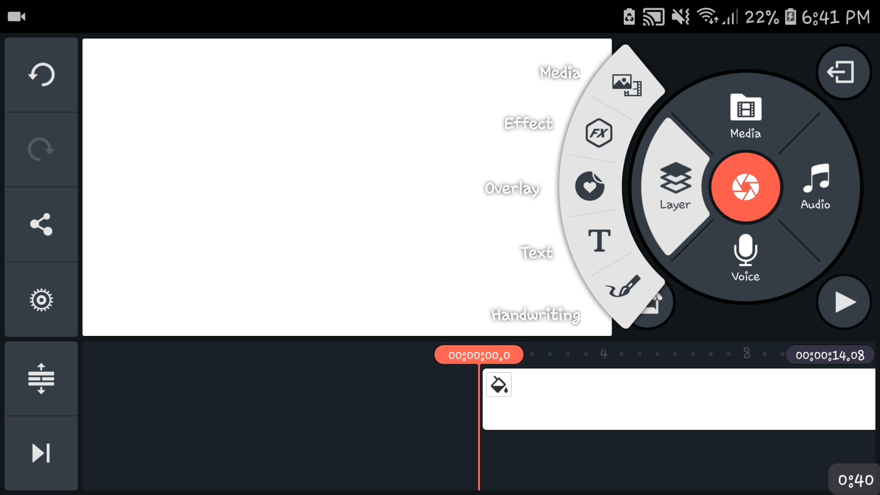
pyautogui.click(625, 85)
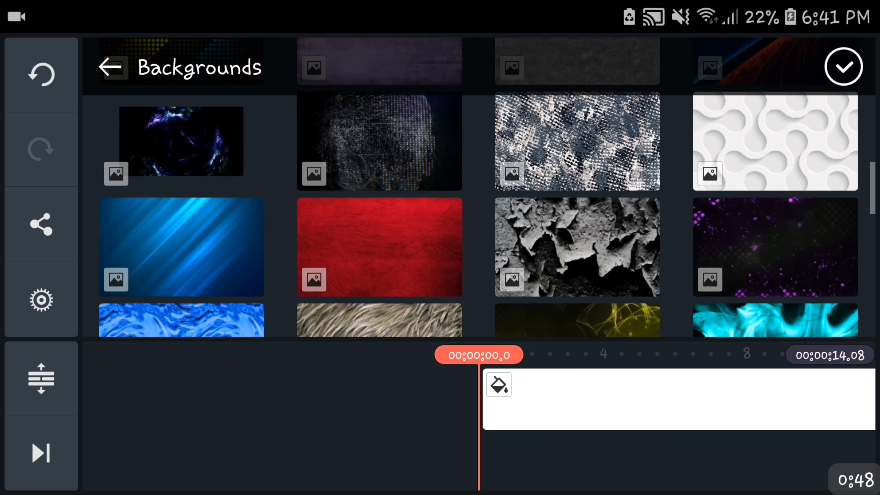
pyautogui.scroll(-3)
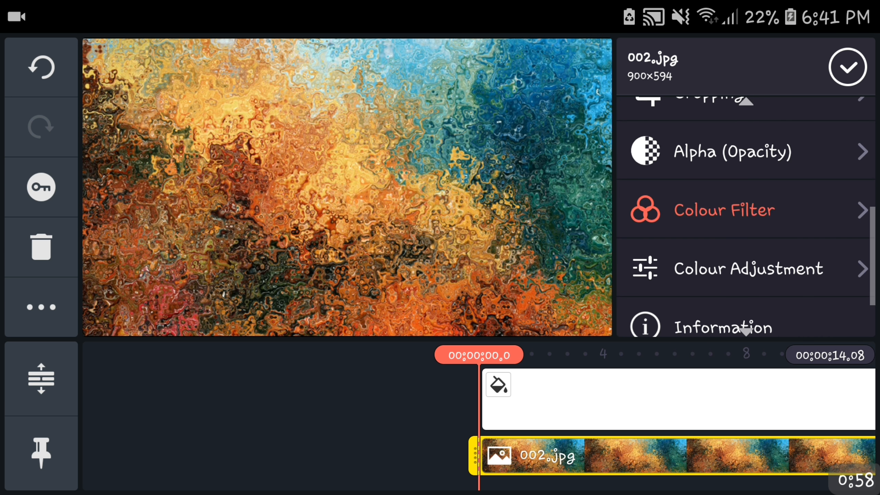
# - Lower the 002.jpg layer's opacity to 17% and finish editing it
pyautogui.click(729, 152)
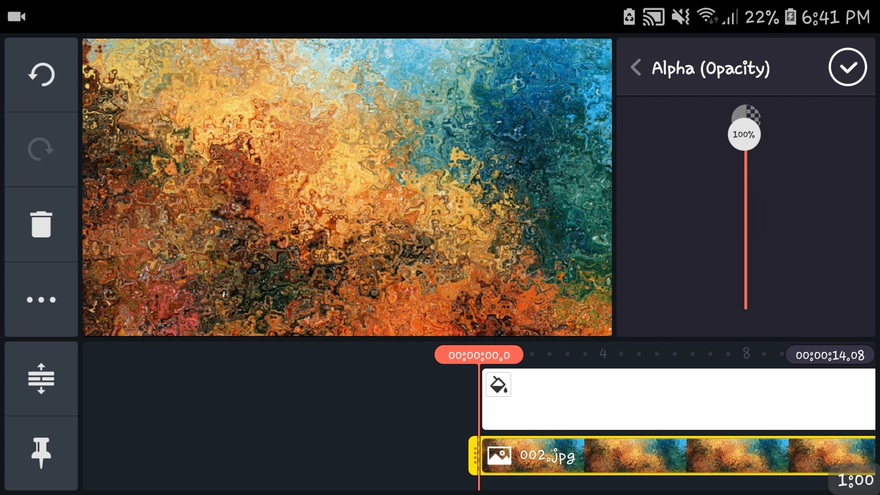
pyautogui.moveTo(744, 129); pyautogui.dragTo(743, 260)
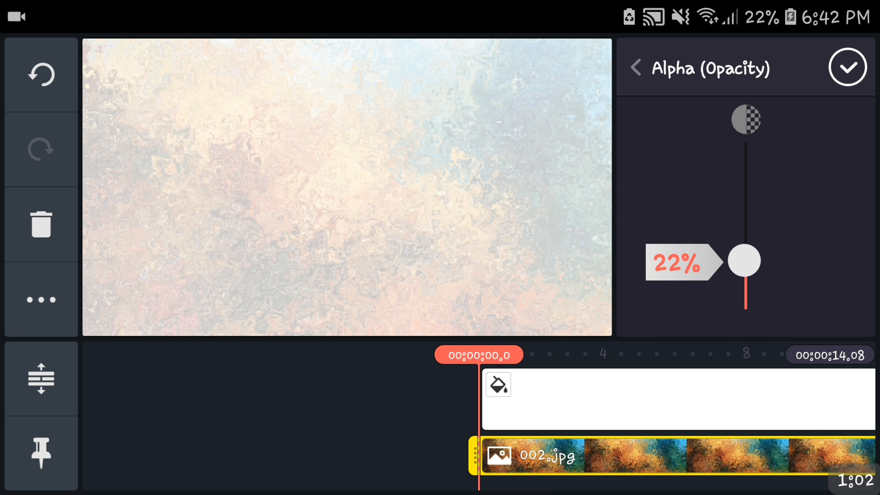
pyautogui.moveTo(745, 260); pyautogui.dragTo(744, 268)
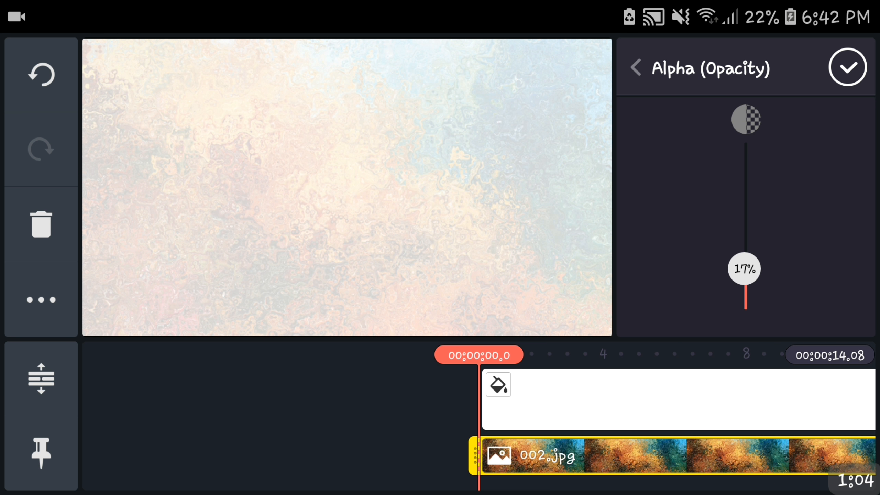
pyautogui.click(634, 67)
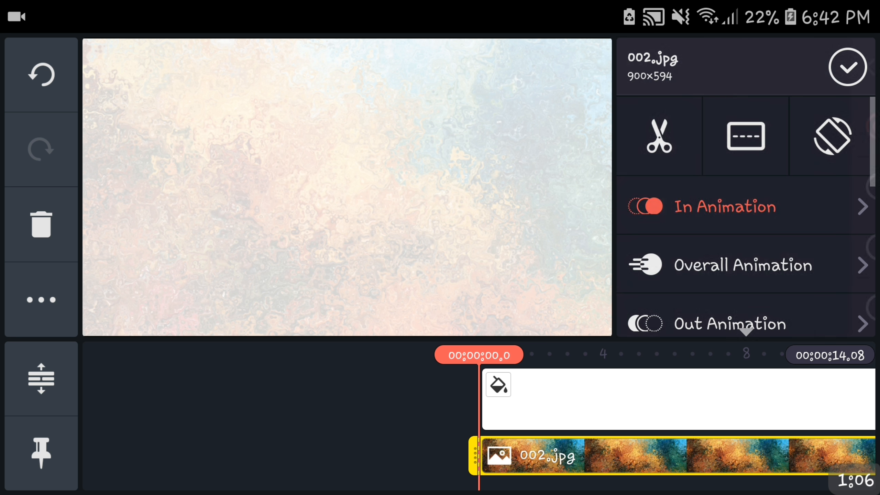
pyautogui.click(741, 266)
pyautogui.write('N')
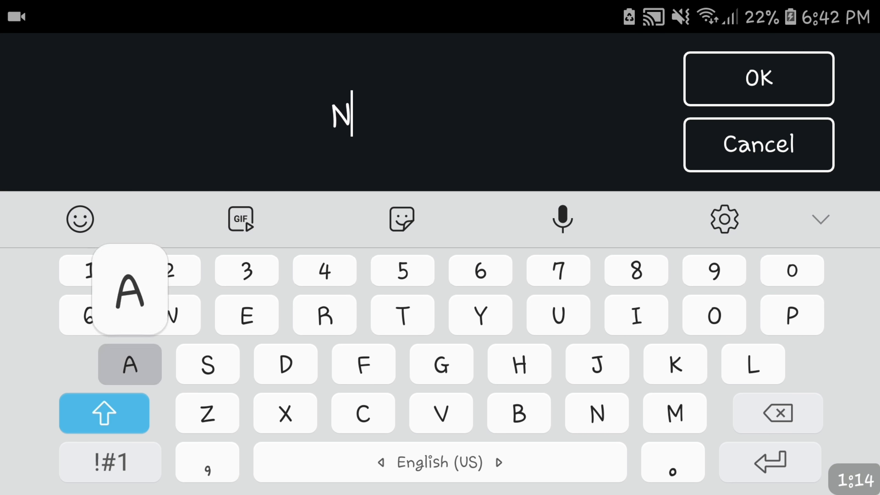
# - Add the text 'NAME' in bold black over the faded background
pyautogui.write('AM3')
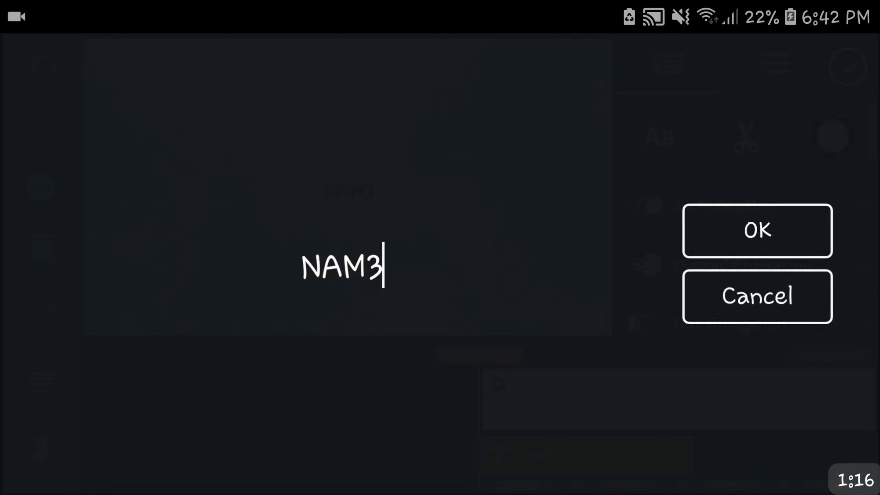
pyautogui.click(757, 230)
pyautogui.write('E0')
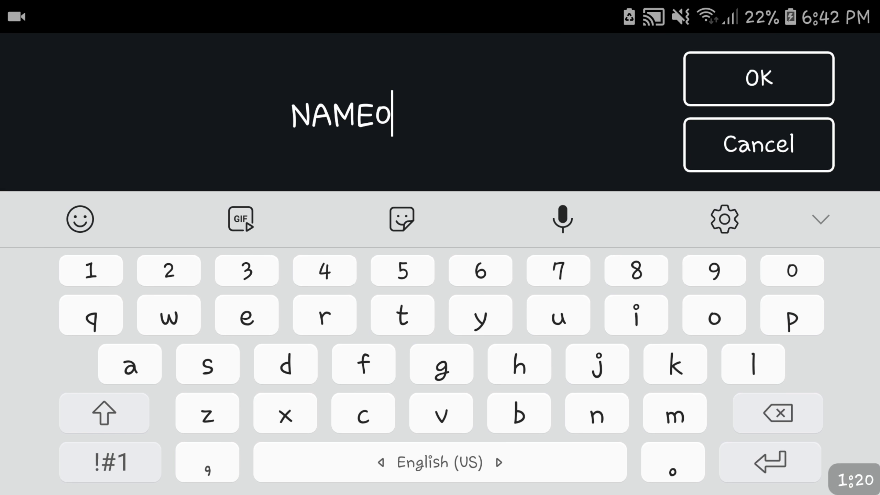
pyautogui.click(758, 79)
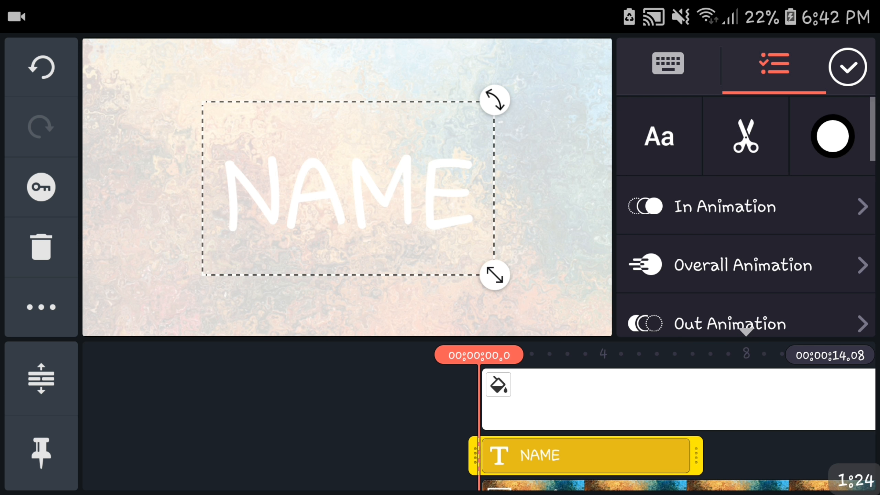
pyautogui.click(657, 136)
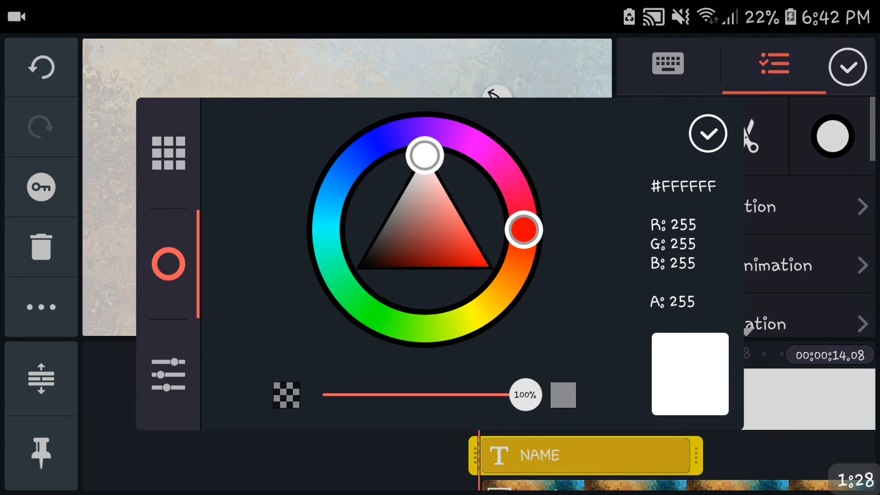
pyautogui.click(707, 134)
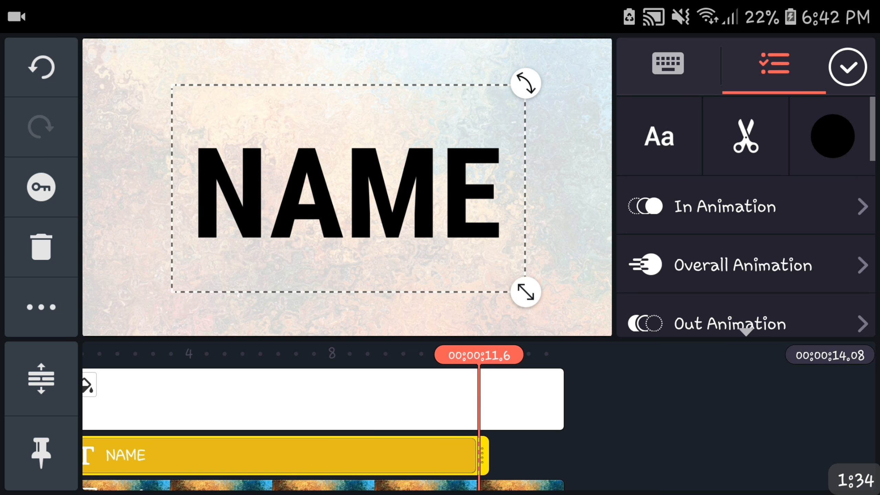
pyautogui.click(847, 66)
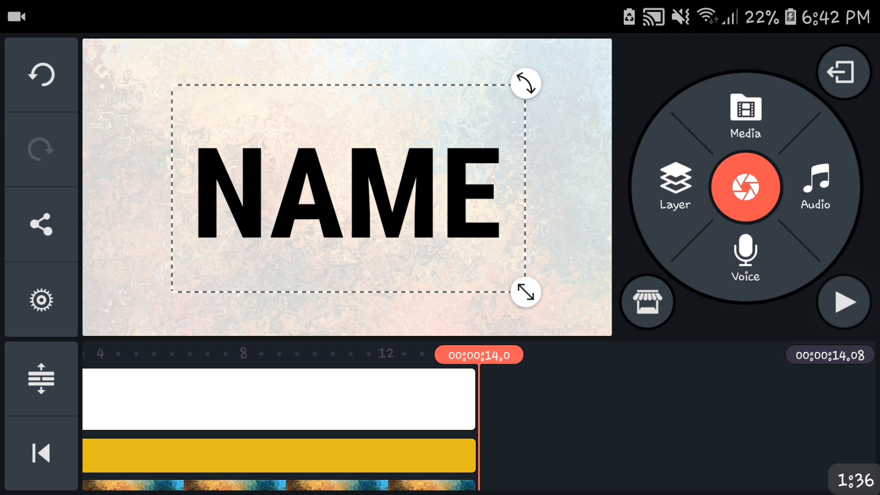
# - Trim the white clip at 5.6 s, removing everything after it
pyautogui.click(843, 72)
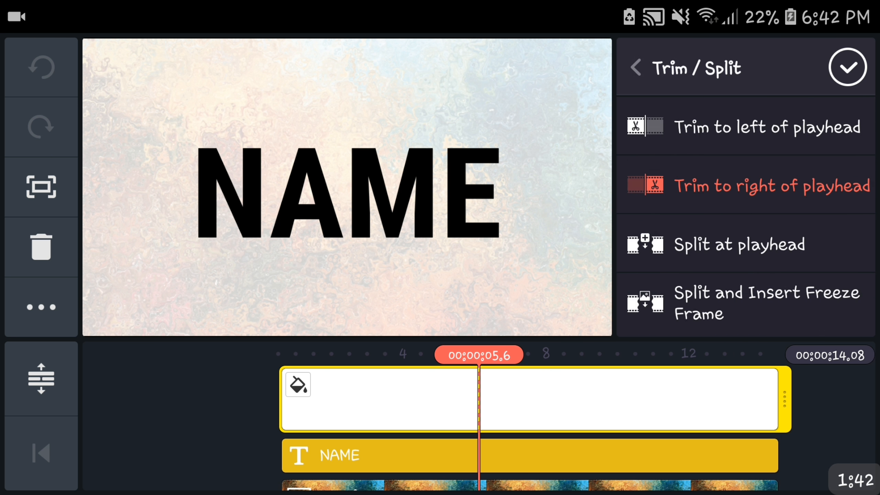
pyautogui.click(771, 185)
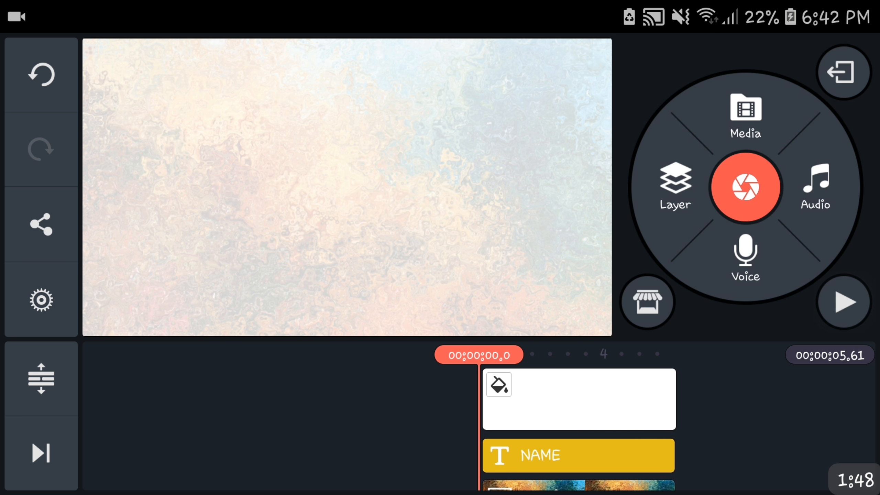
pyautogui.click(579, 455)
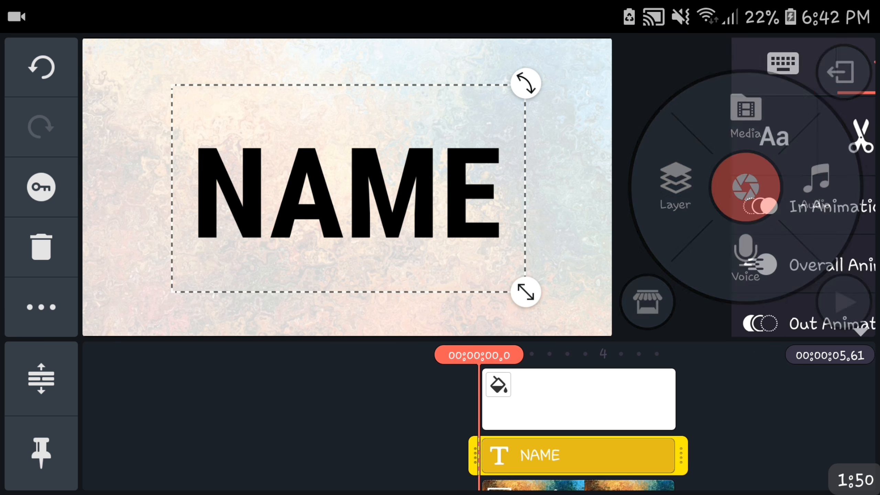
pyautogui.click(830, 265)
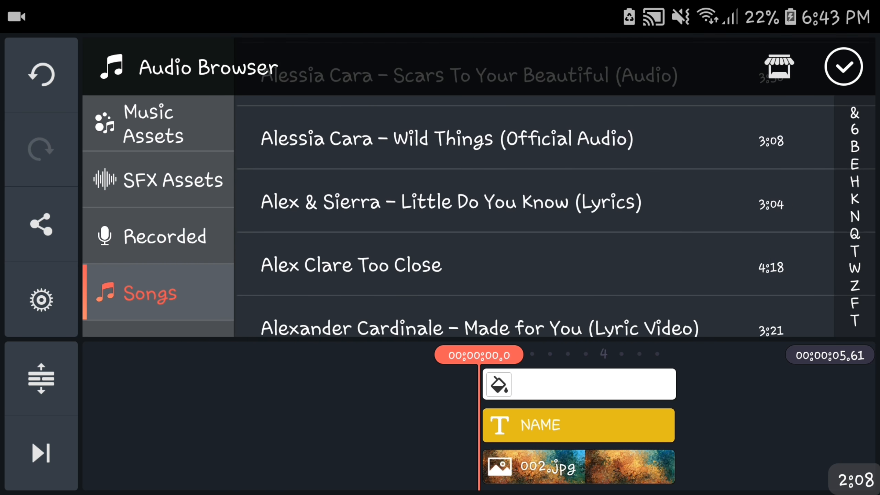
# - Add the song 'That Good Ship' and play the intro to hear it
pyautogui.scroll(-3)
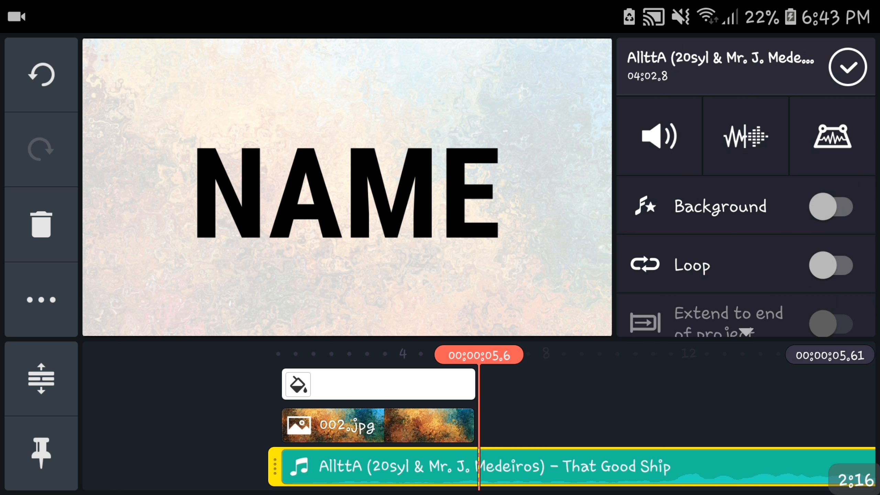
pyautogui.click(848, 67)
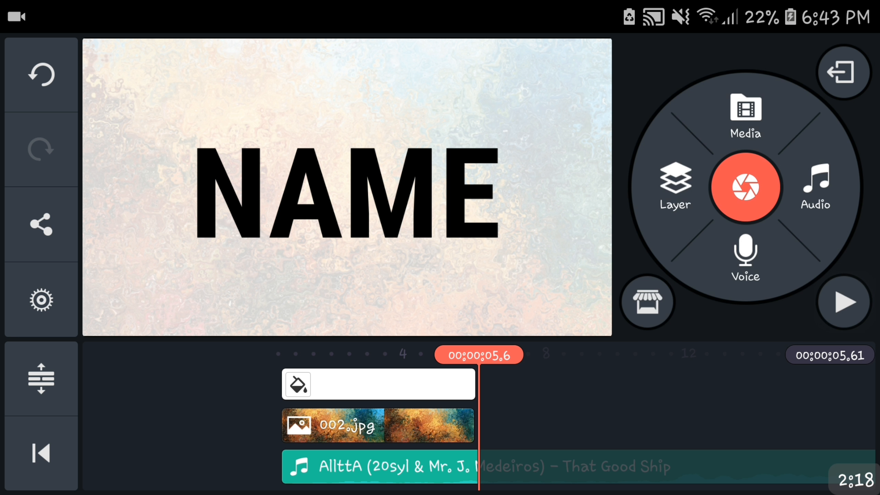
pyautogui.click(843, 301)
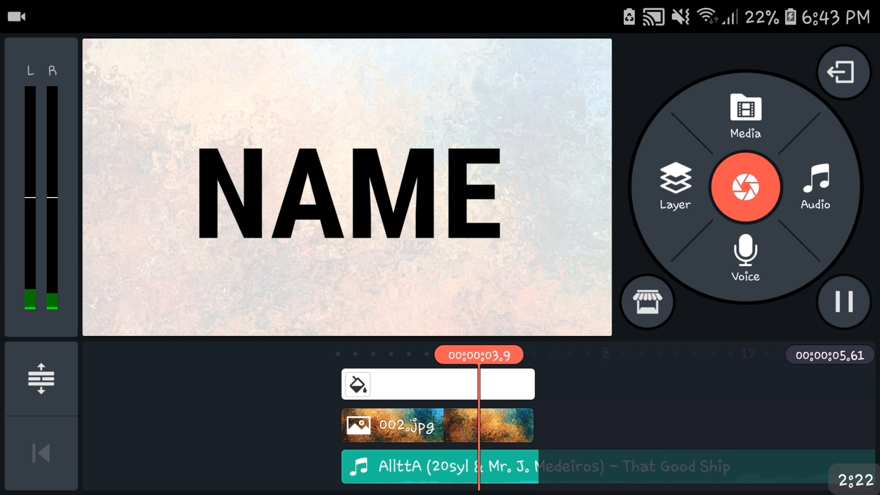
# - Align the music track with the intro's start and trim it at the playhead
pyautogui.click(438, 466)
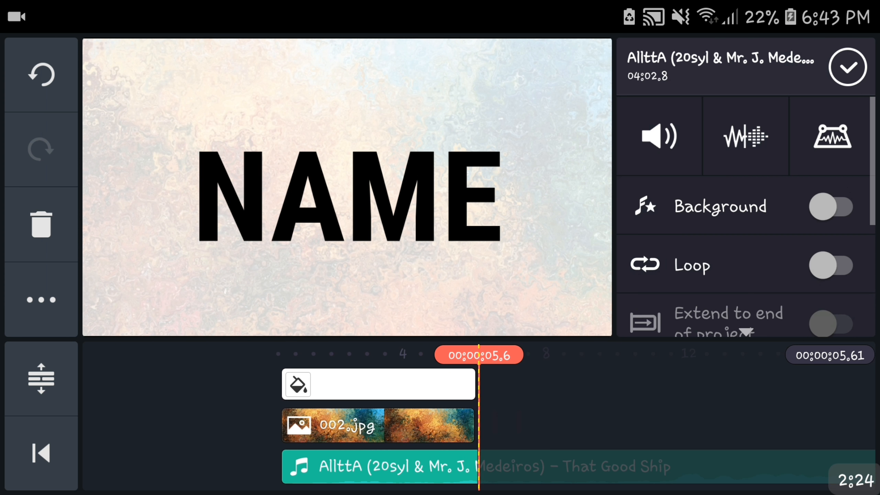
pyautogui.click(377, 467)
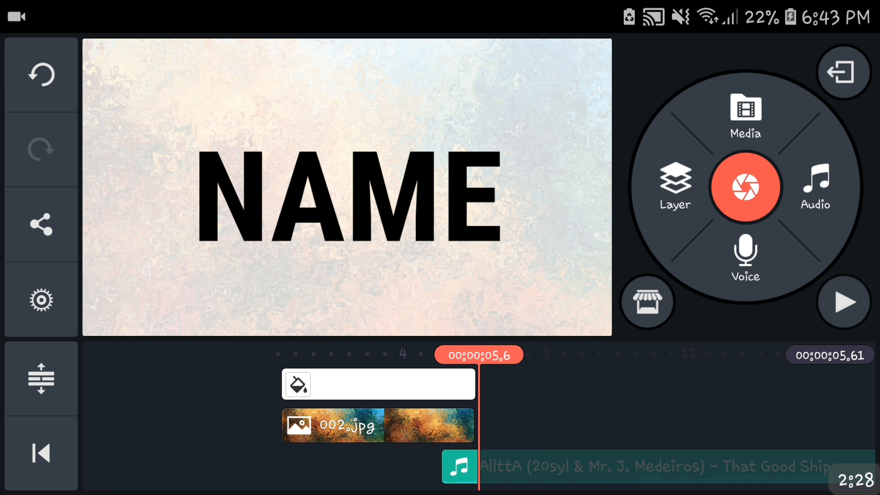
pyautogui.click(843, 302)
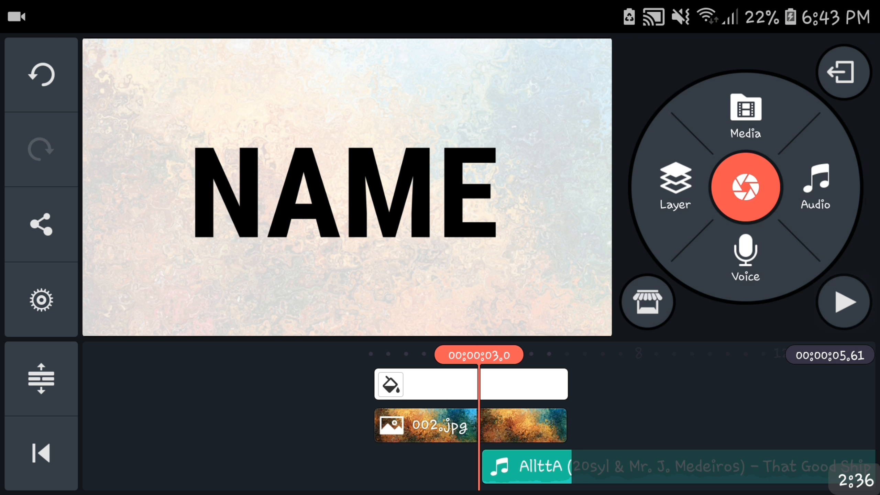
pyautogui.click(844, 301)
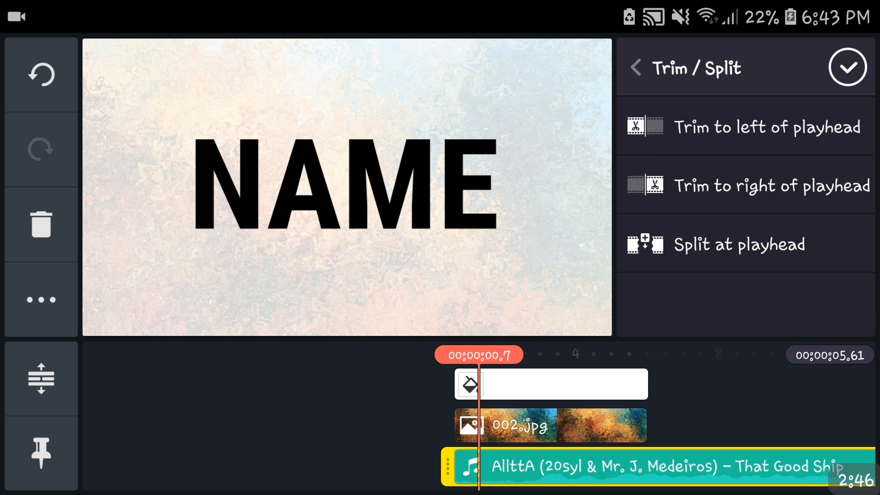
pyautogui.click(635, 68)
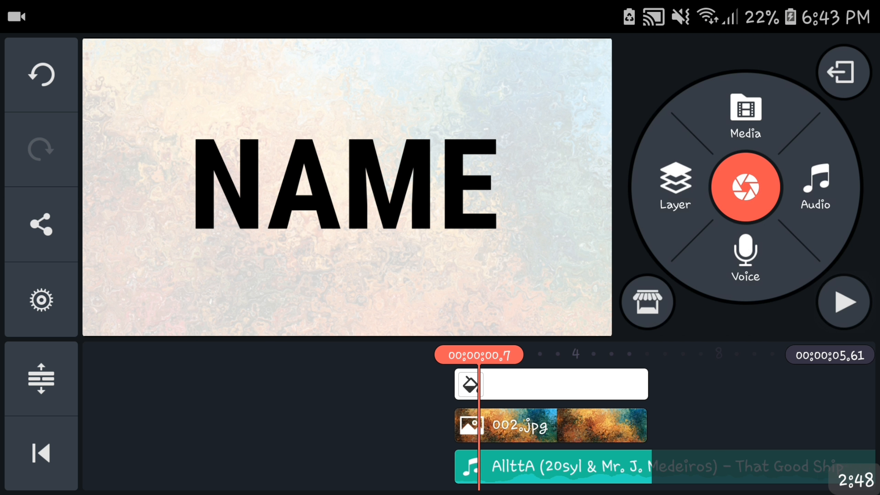
pyautogui.click(843, 301)
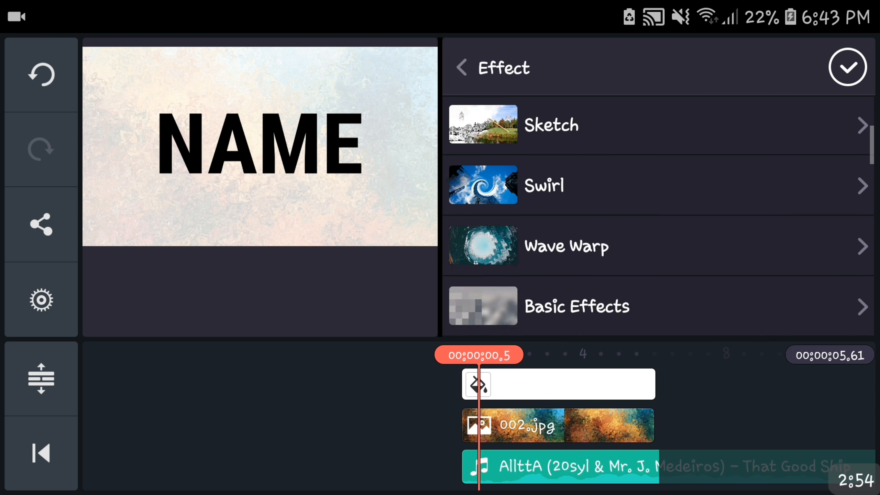
# - Apply the Split Spectrum effect over NAME and play back the intro
pyautogui.scroll(-3)
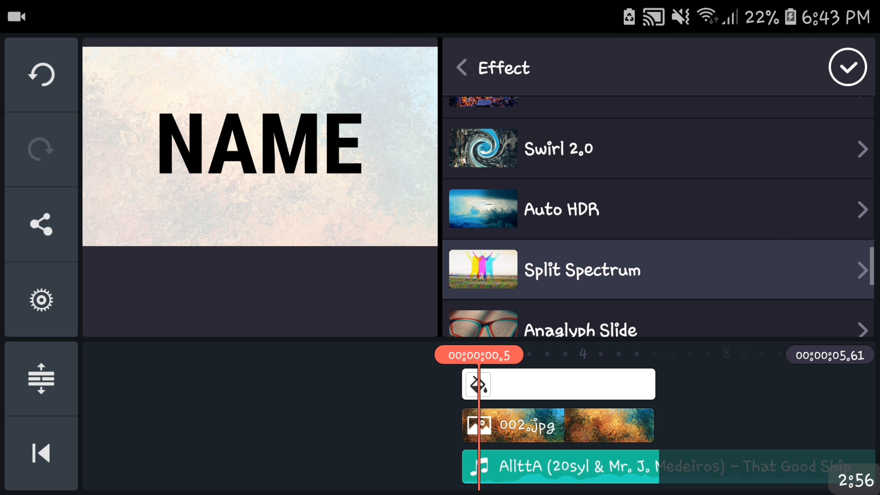
pyautogui.click(581, 269)
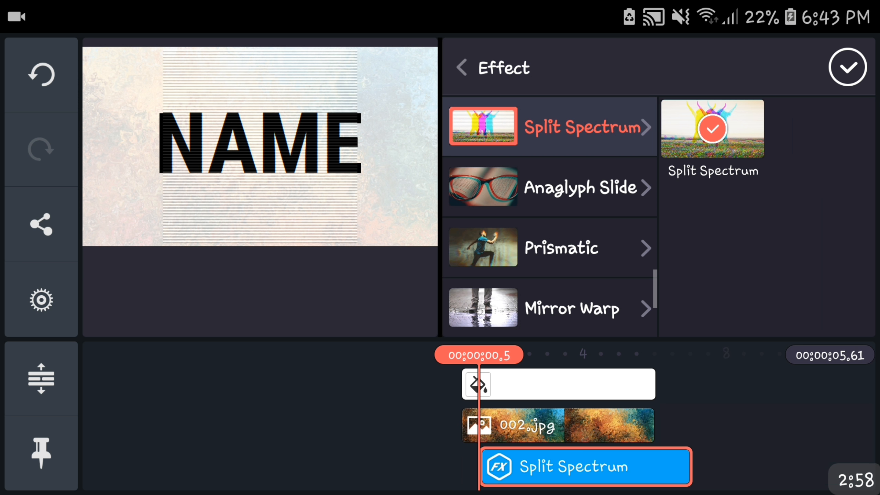
pyautogui.click(848, 66)
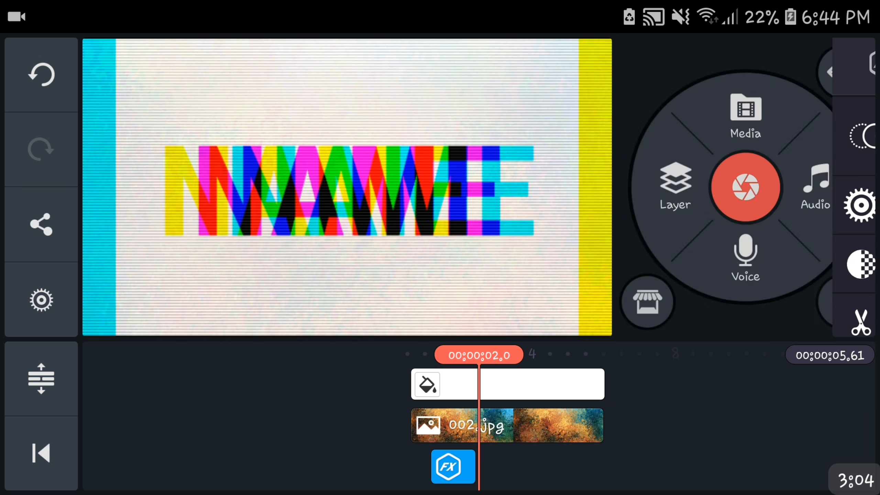
pyautogui.click(745, 187)
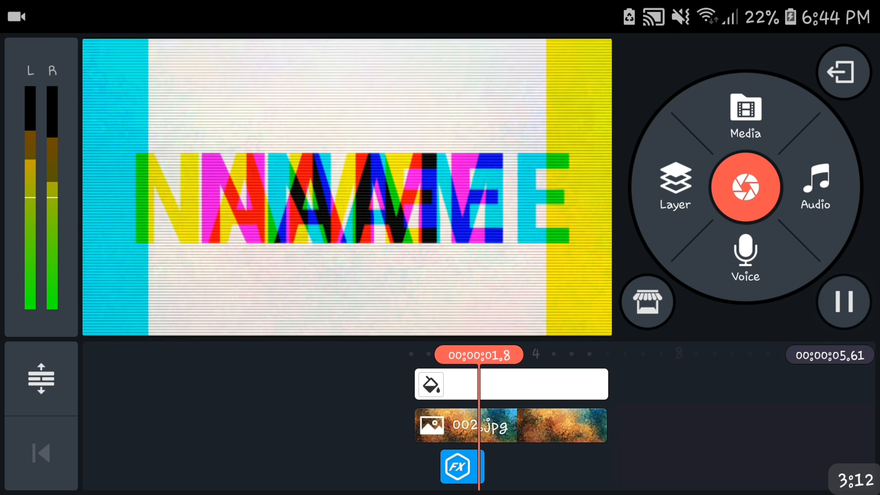
# - Add the VHS Rewind glitch effect to the NAME text
pyautogui.click(843, 302)
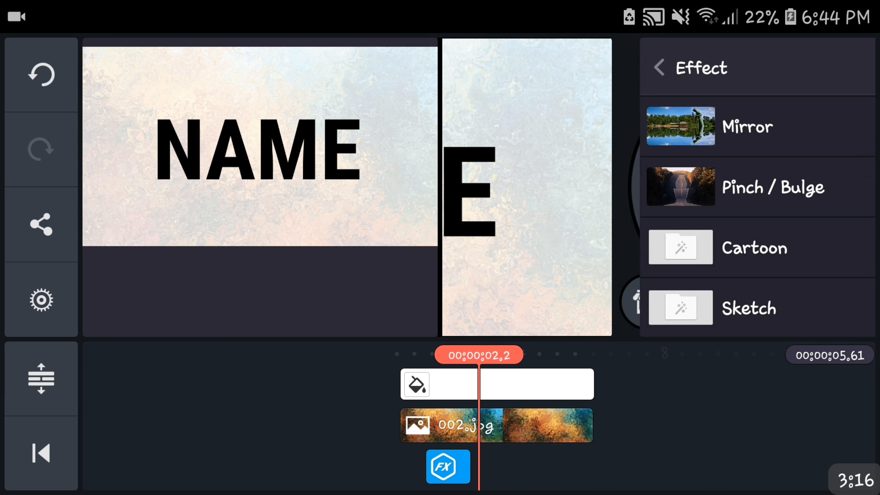
pyautogui.scroll(-3)
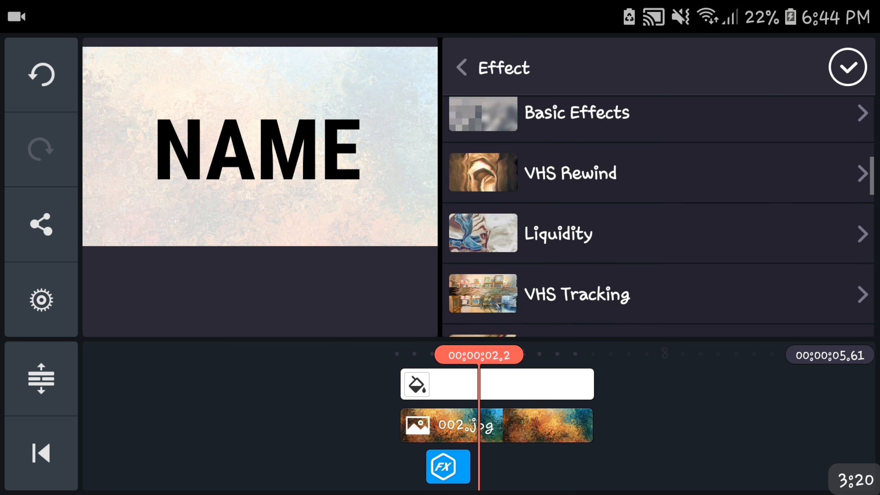
pyautogui.scroll(-3)
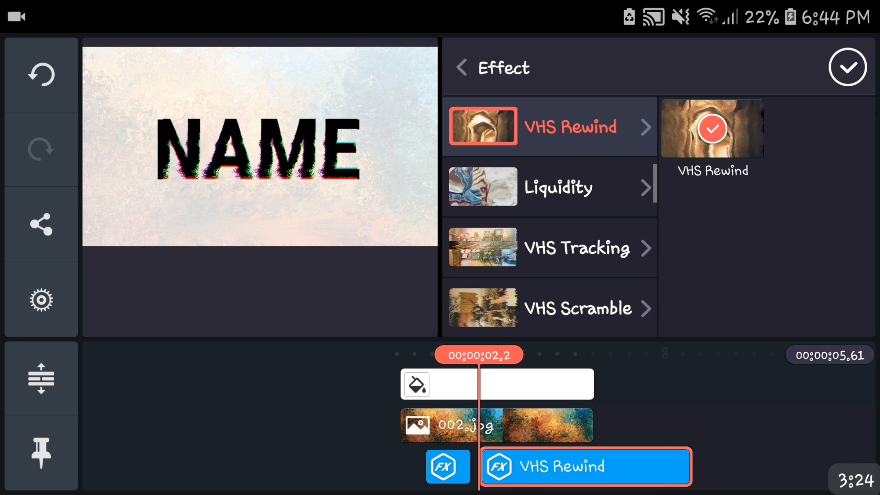
pyautogui.click(847, 67)
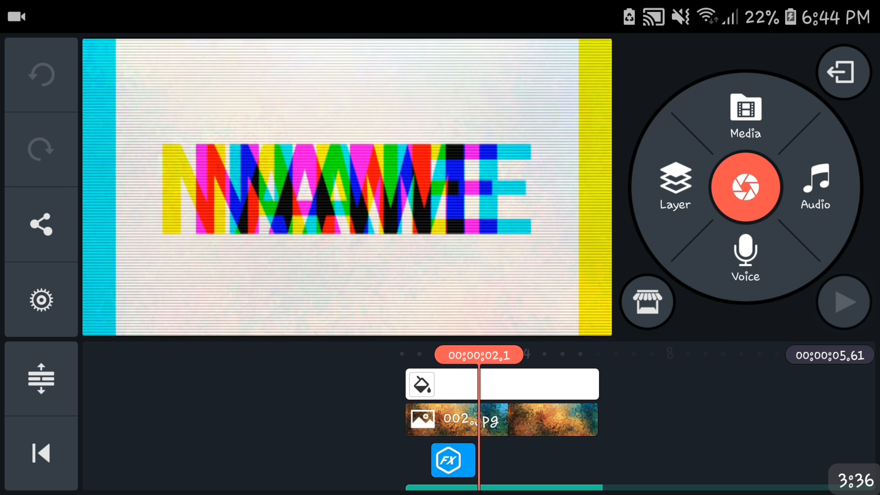
pyautogui.click(453, 460)
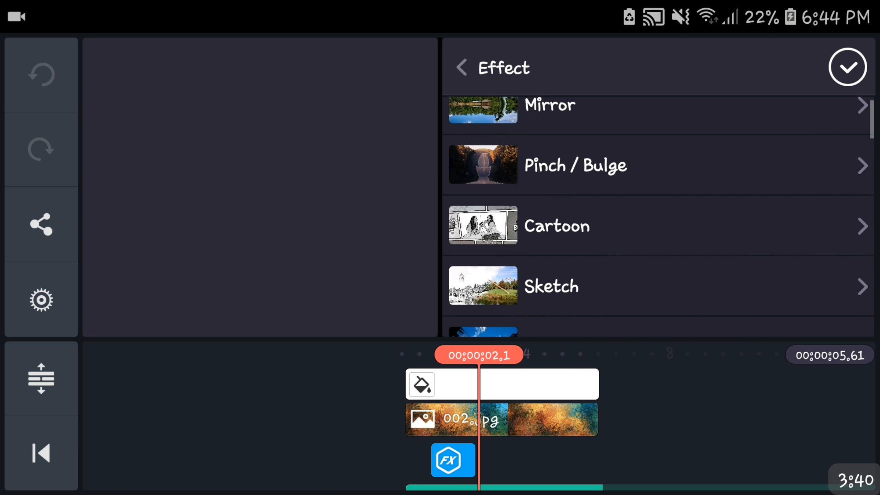
# - Trim the VHS Rewind effect at the playhead, then replay the intro from the start
pyautogui.click(562, 225)
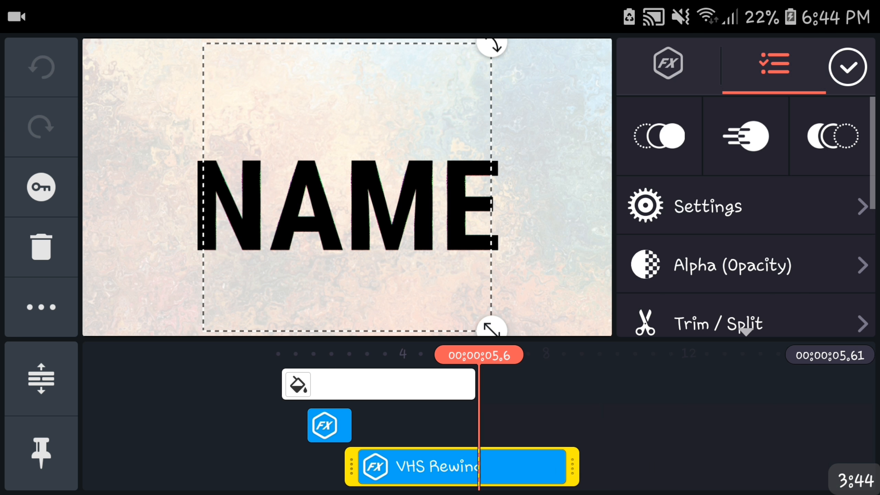
pyautogui.click(733, 323)
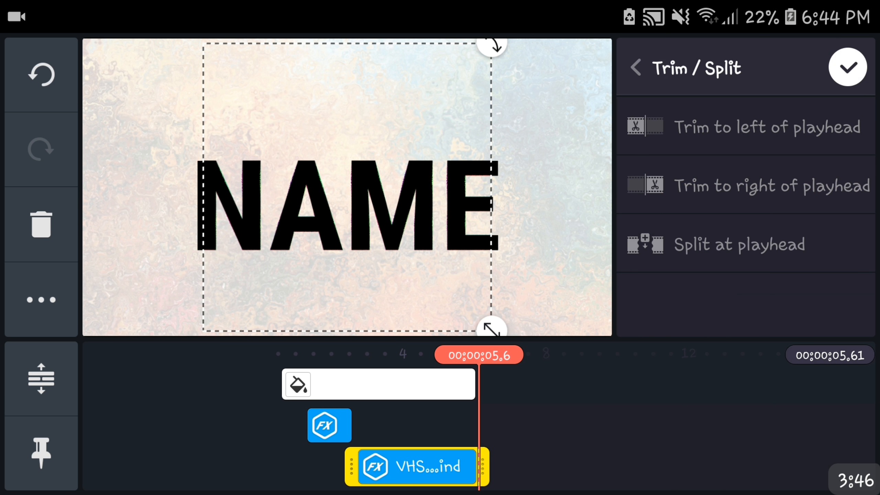
pyautogui.click(635, 67)
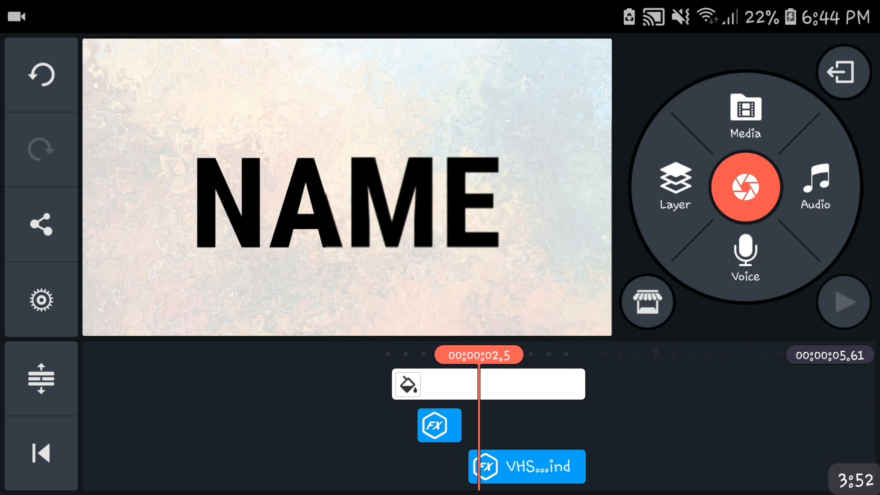
pyautogui.click(526, 467)
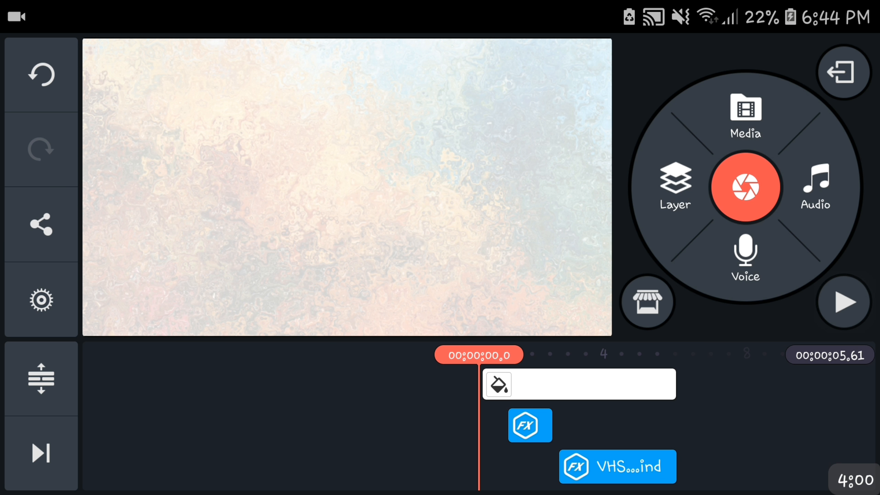
pyautogui.click(844, 302)
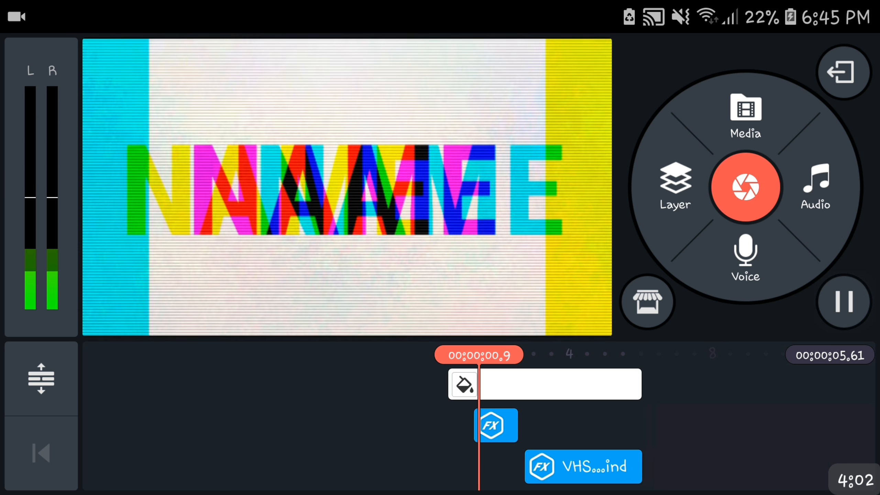